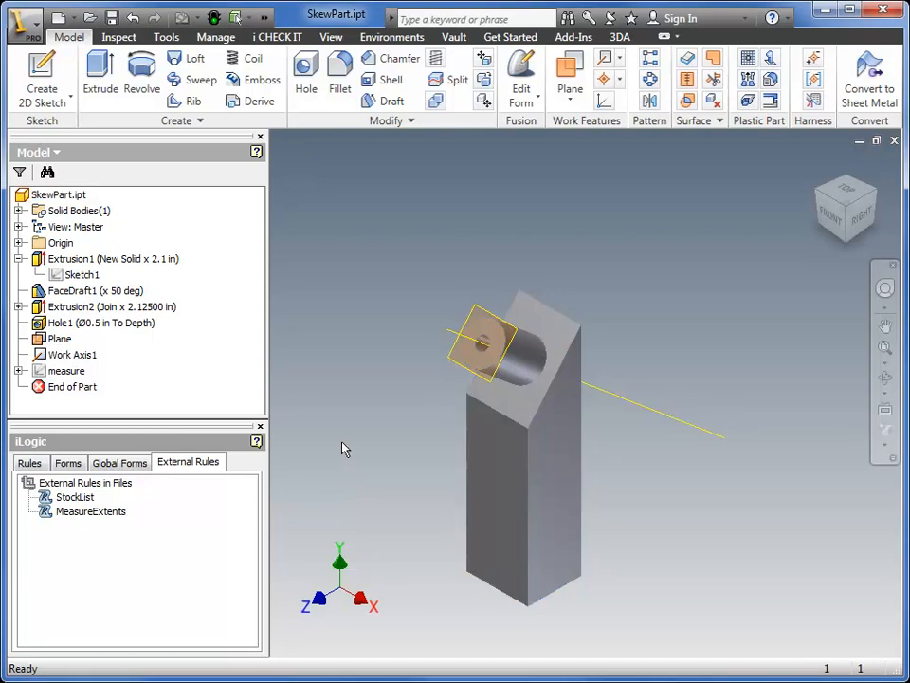
mouse_move(370, 463)
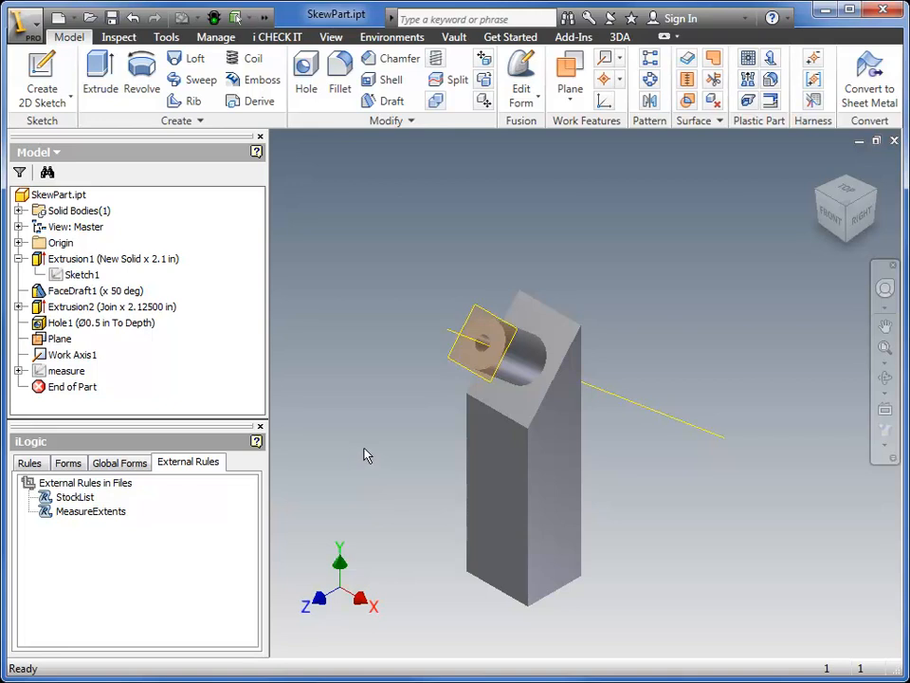
mouse_move(398, 286)
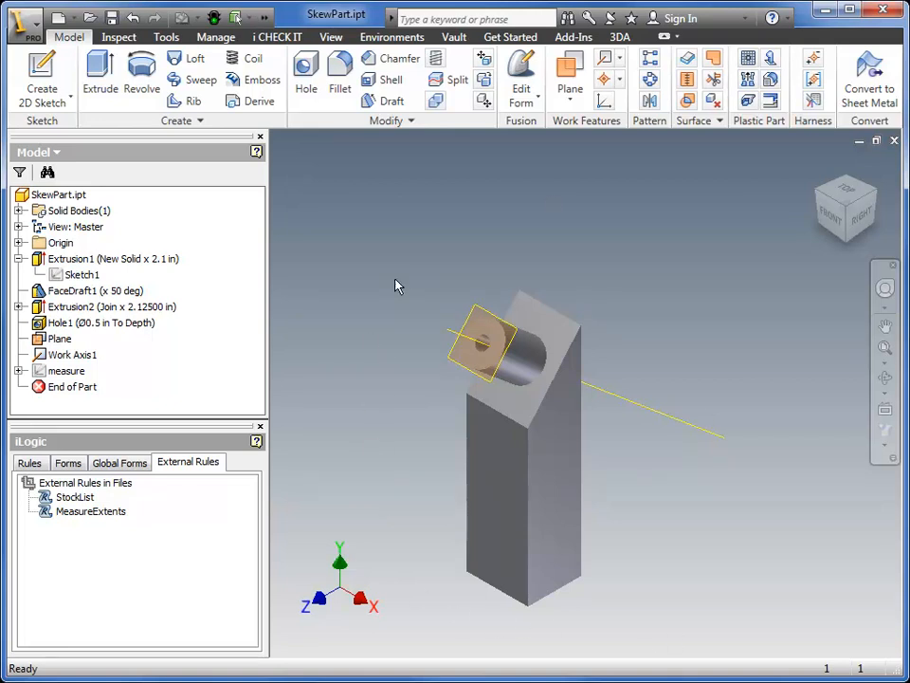
mouse_move(504, 214)
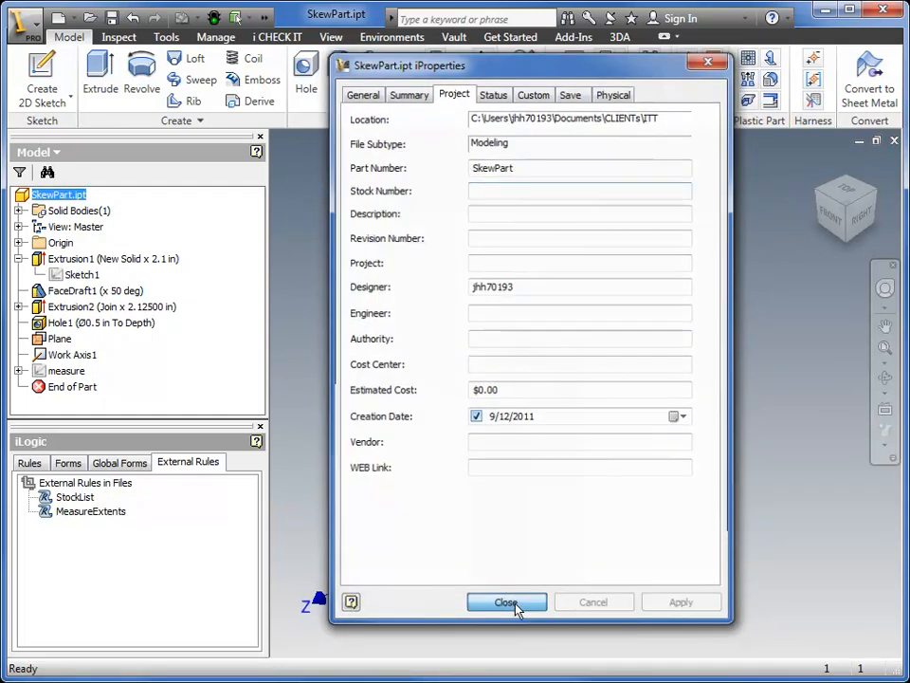
- Run the MeasureExtents rule on the skewed part and review its extents report
click(506, 601)
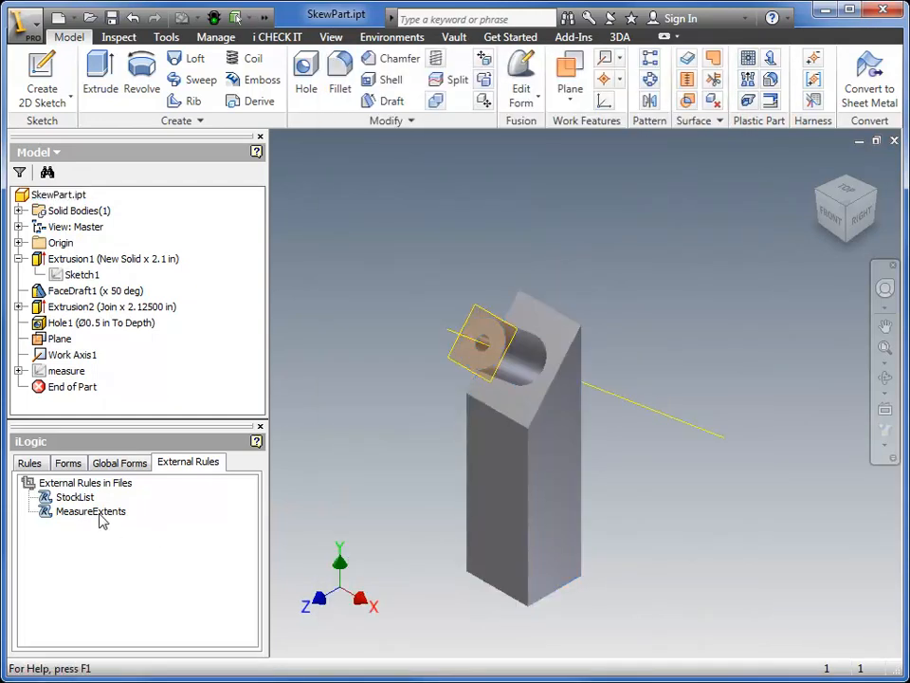
double_click(91, 512)
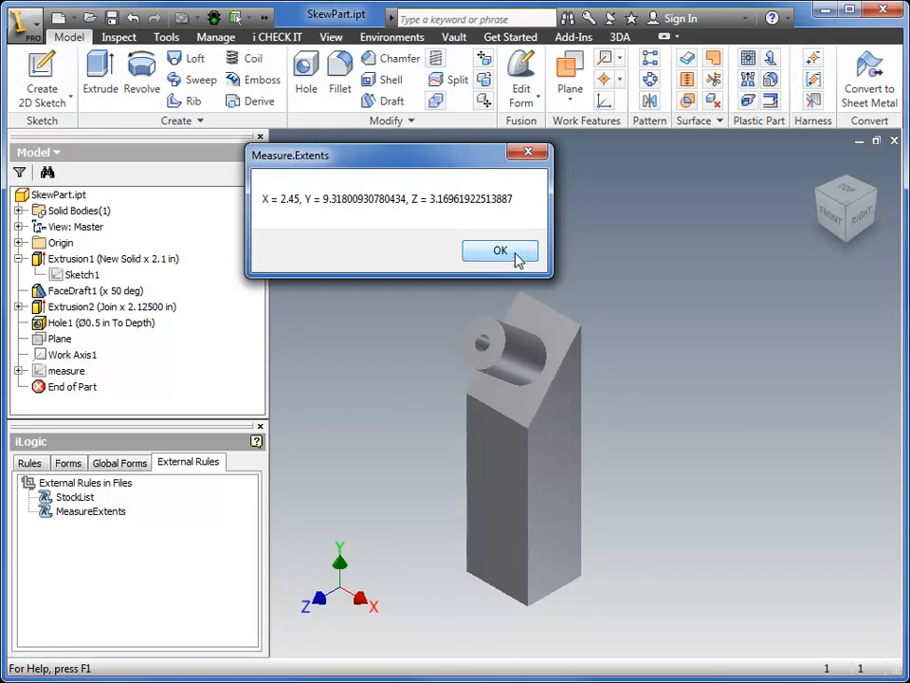
click(500, 250)
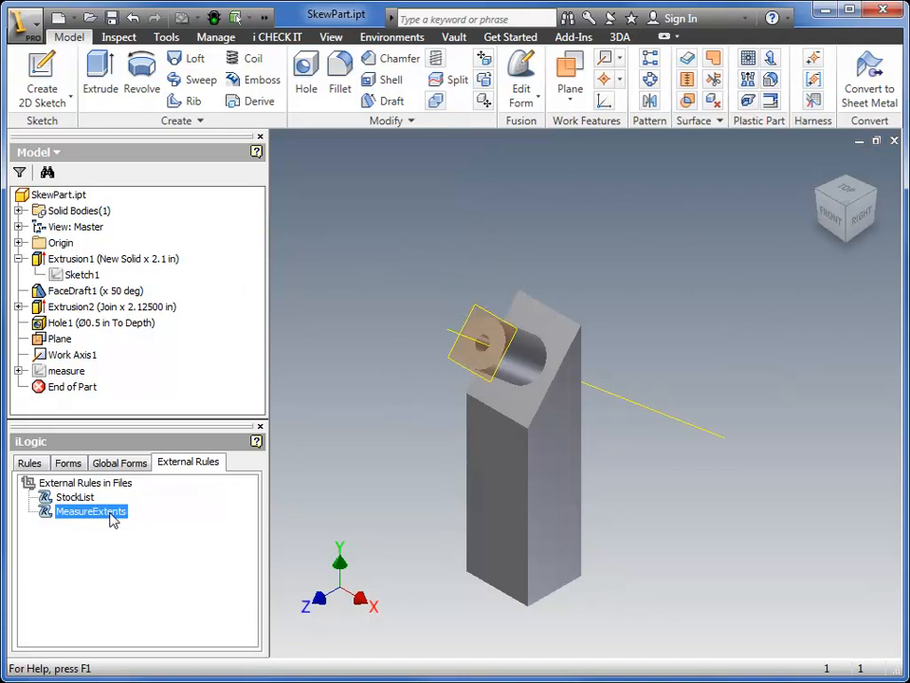
- Run the StockList external rule, confirming the MeasArray and Excel row 336 messages
right_click(74, 497)
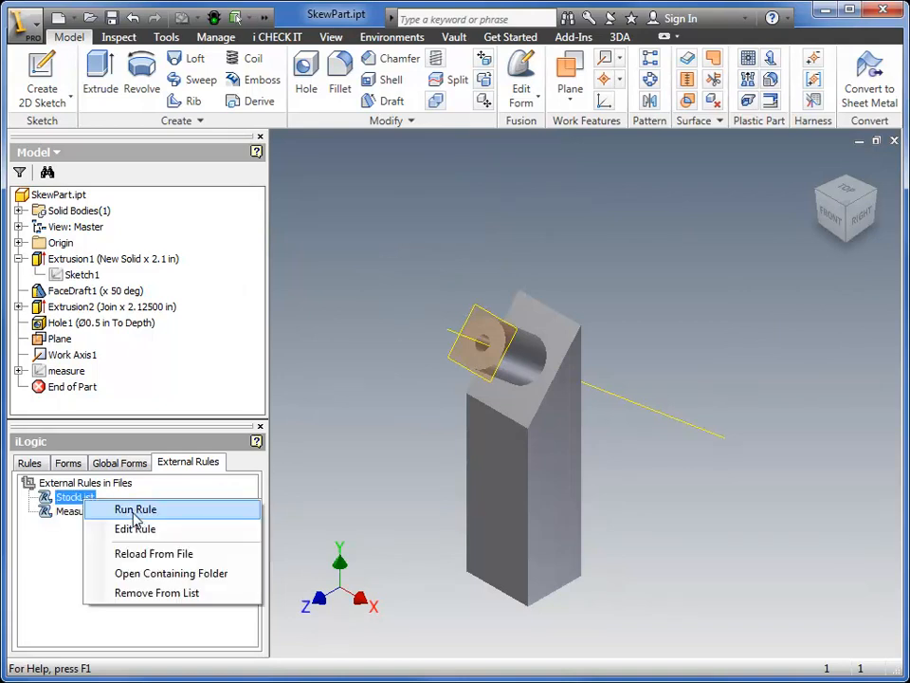
click(137, 509)
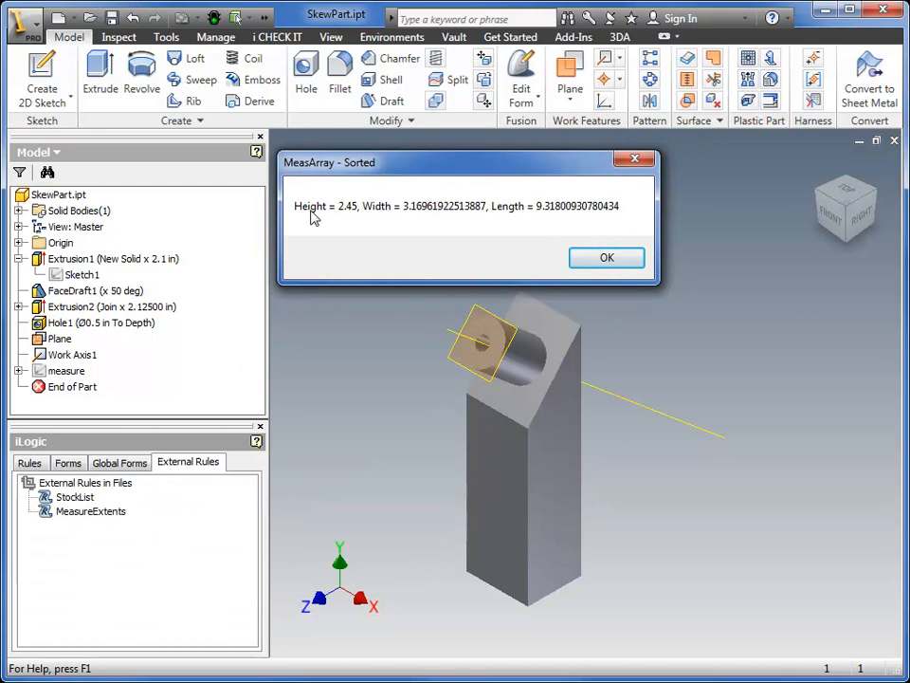
mouse_move(372, 218)
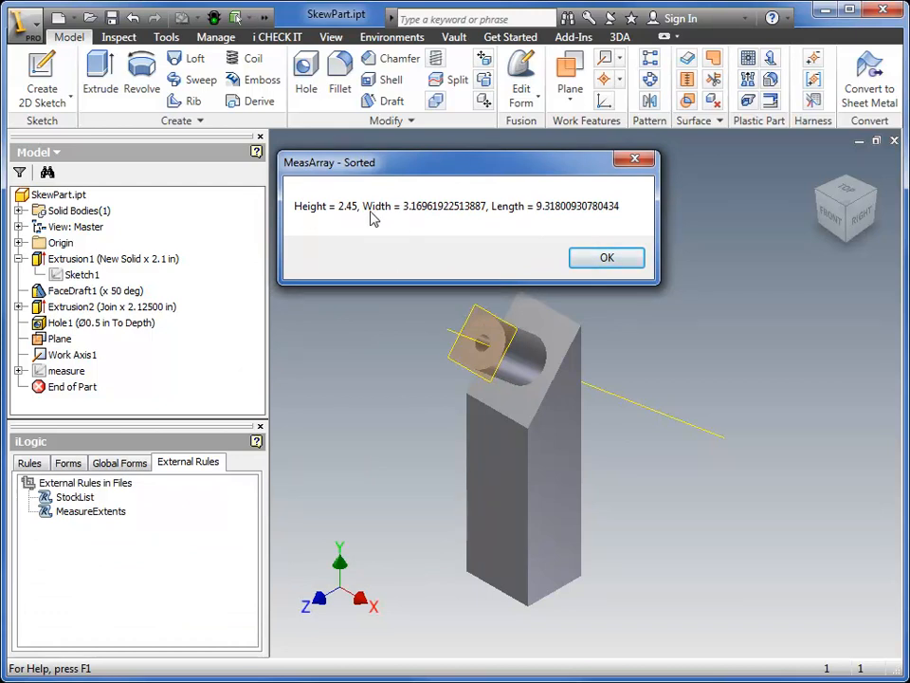
mouse_move(607, 194)
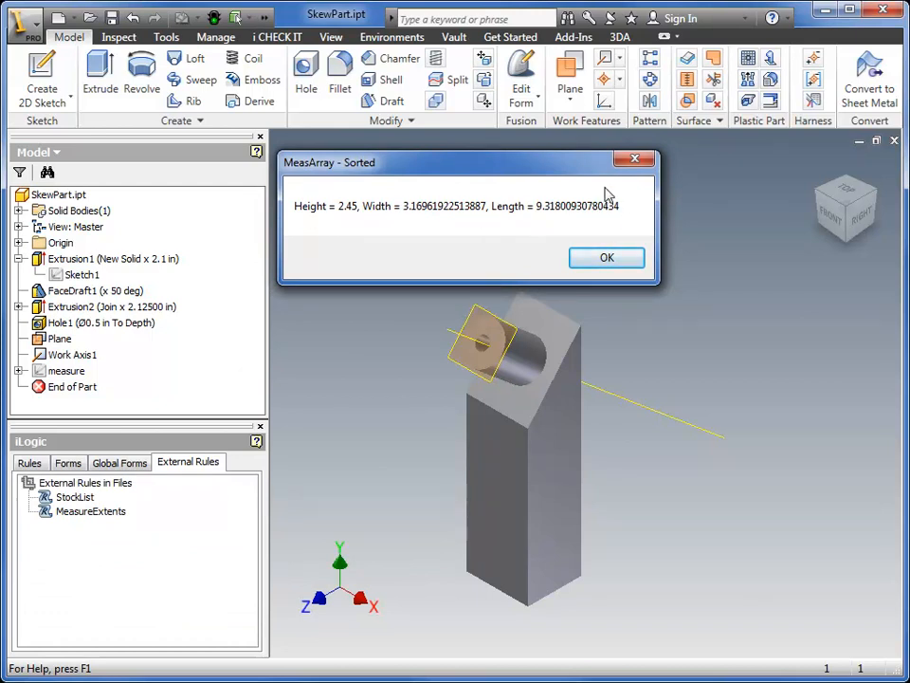
mouse_move(489, 227)
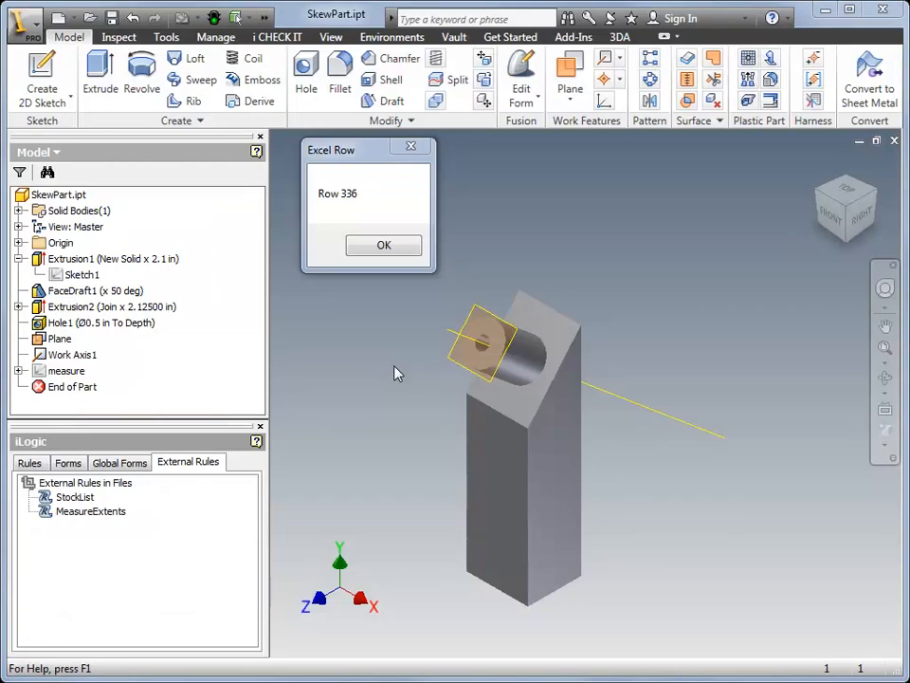
click(383, 244)
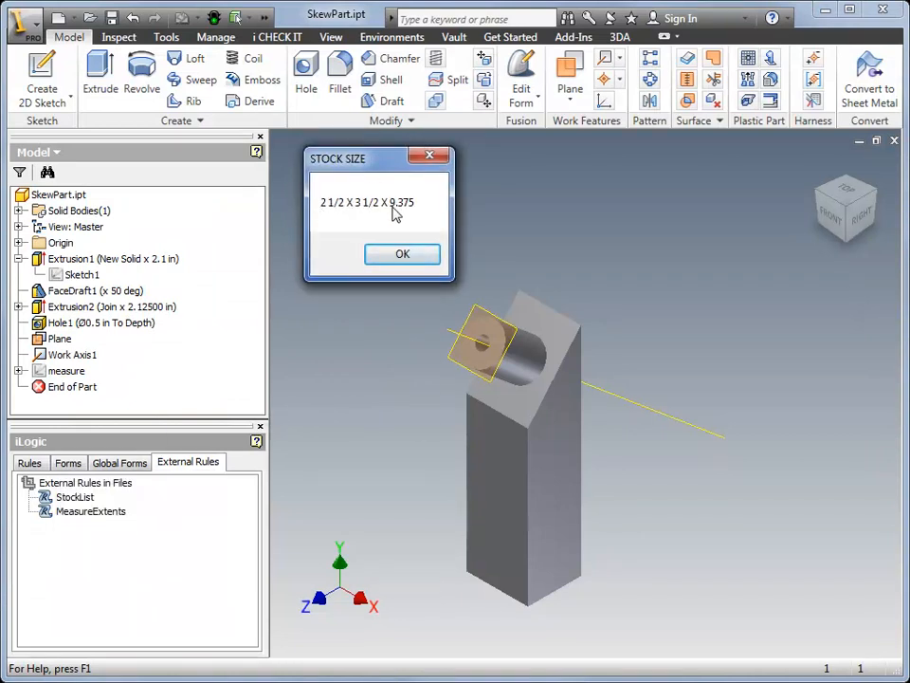
mouse_move(406, 212)
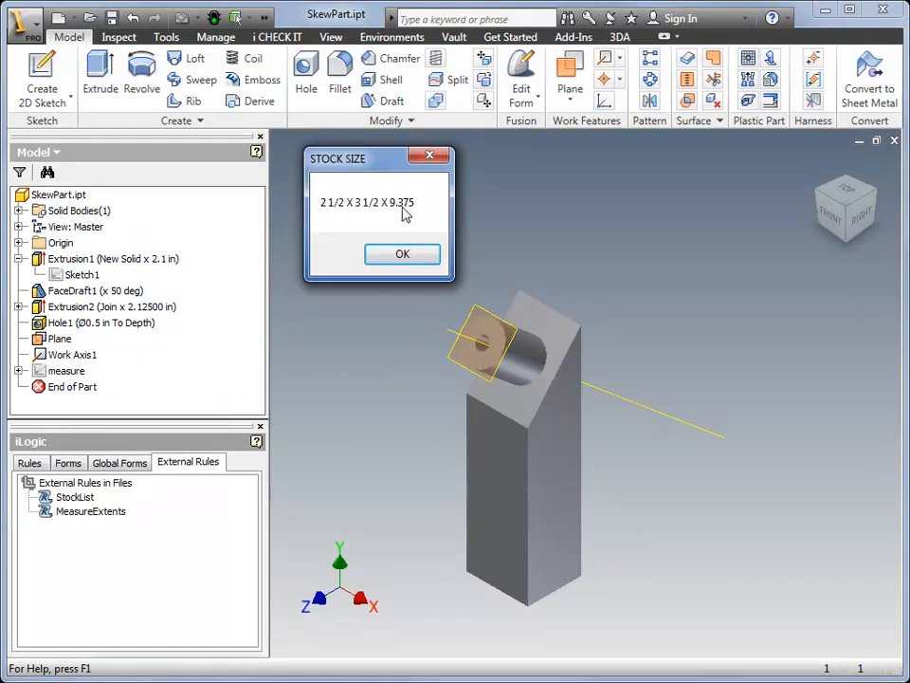
mouse_move(431, 209)
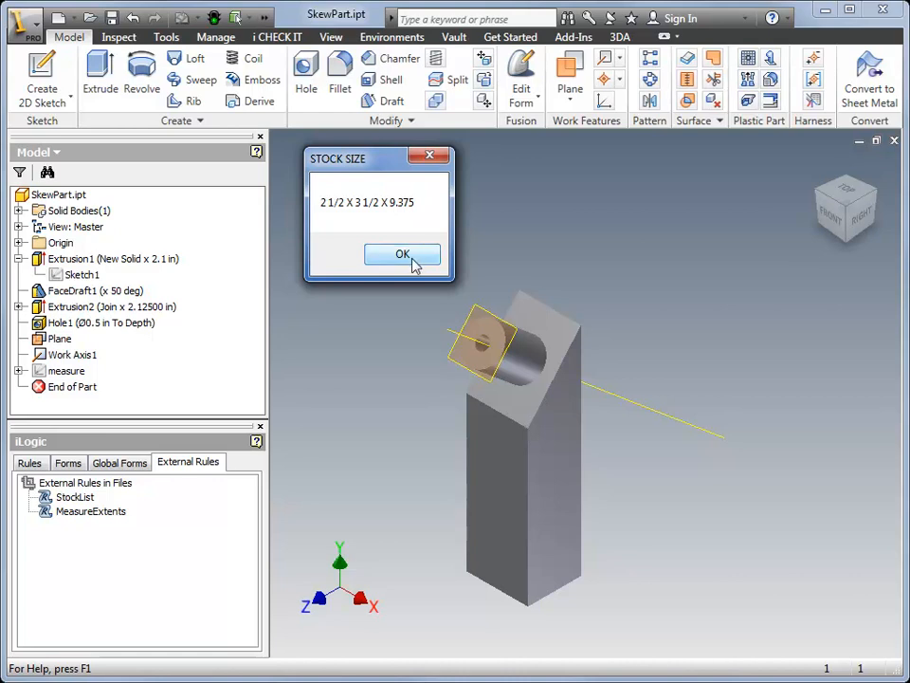
- Verify in SkewPart.ipt iProperties that Stock Number reads 2 1/2 X 3 1/2 X 9.375
click(402, 256)
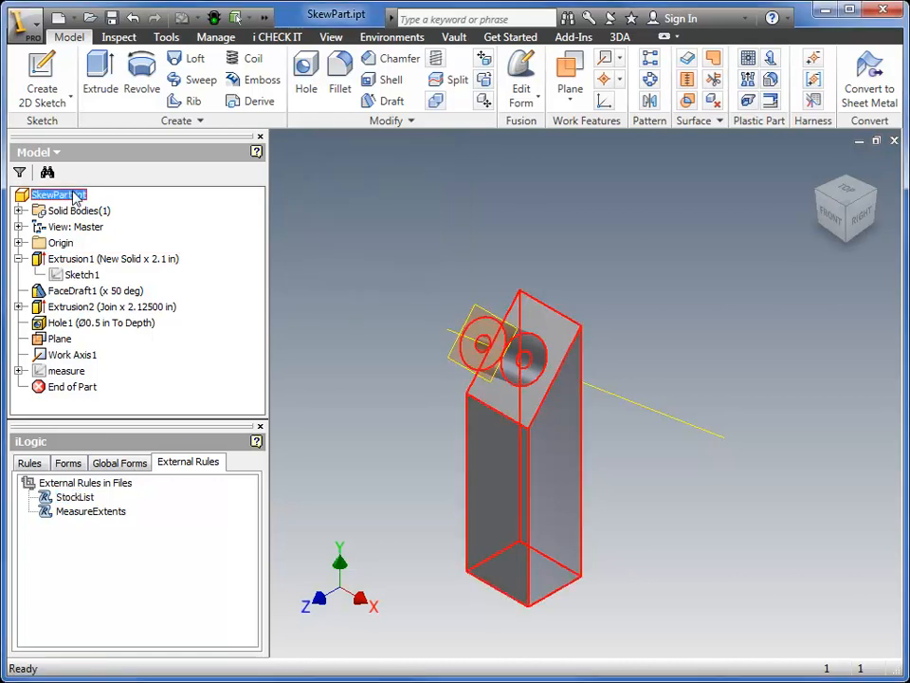
click(58, 194)
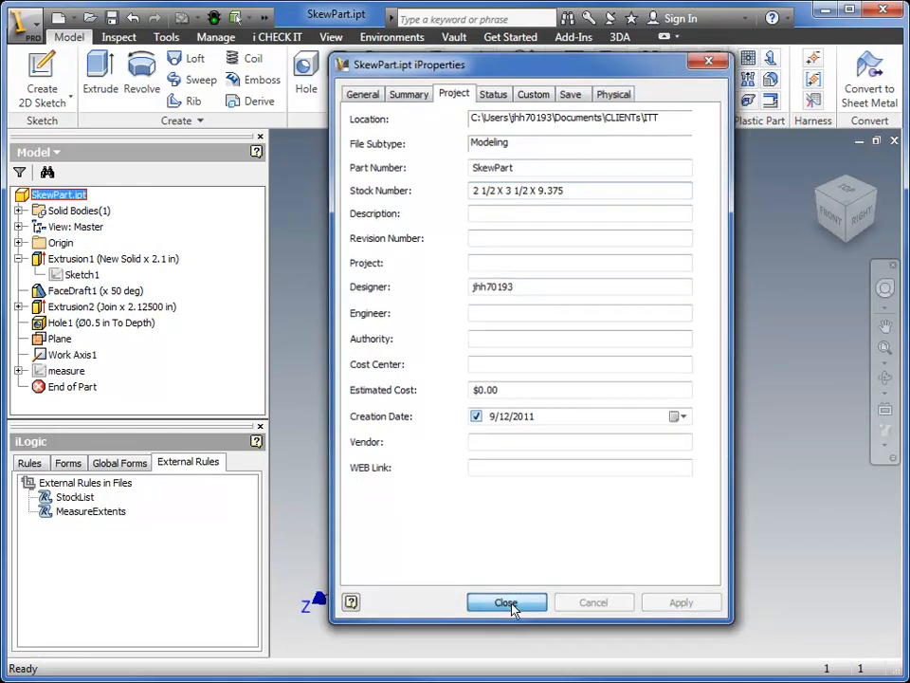
click(504, 603)
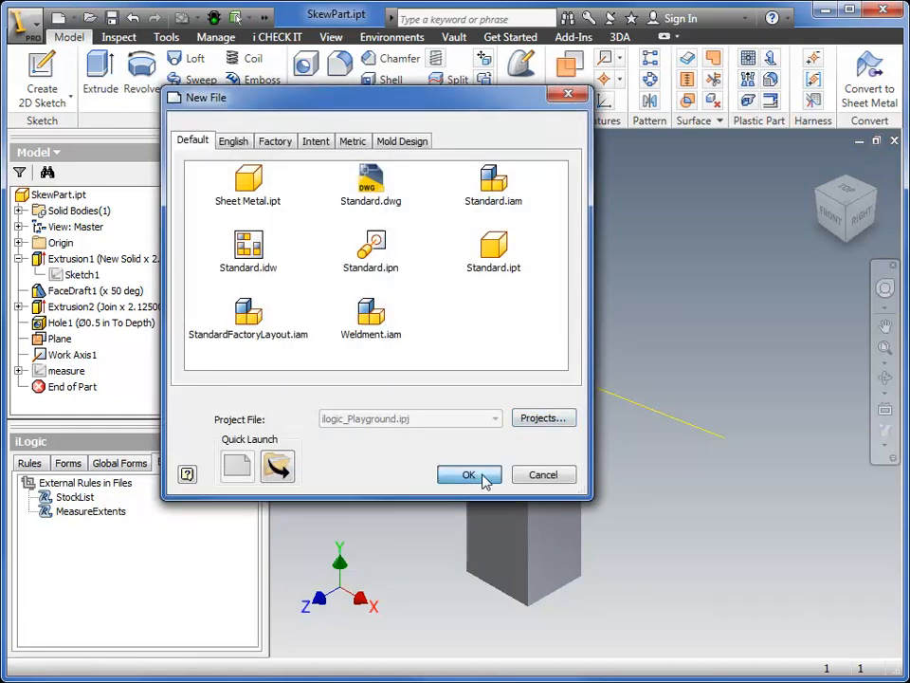
- Create a new Standard.ipt part with a two-point rectangle sketch
click(468, 474)
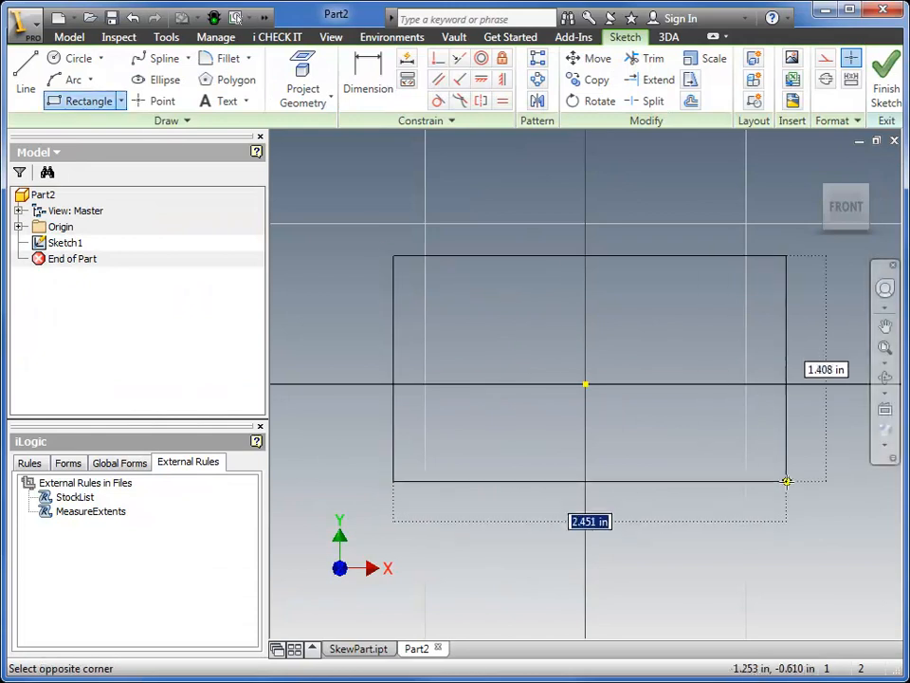
click(787, 482)
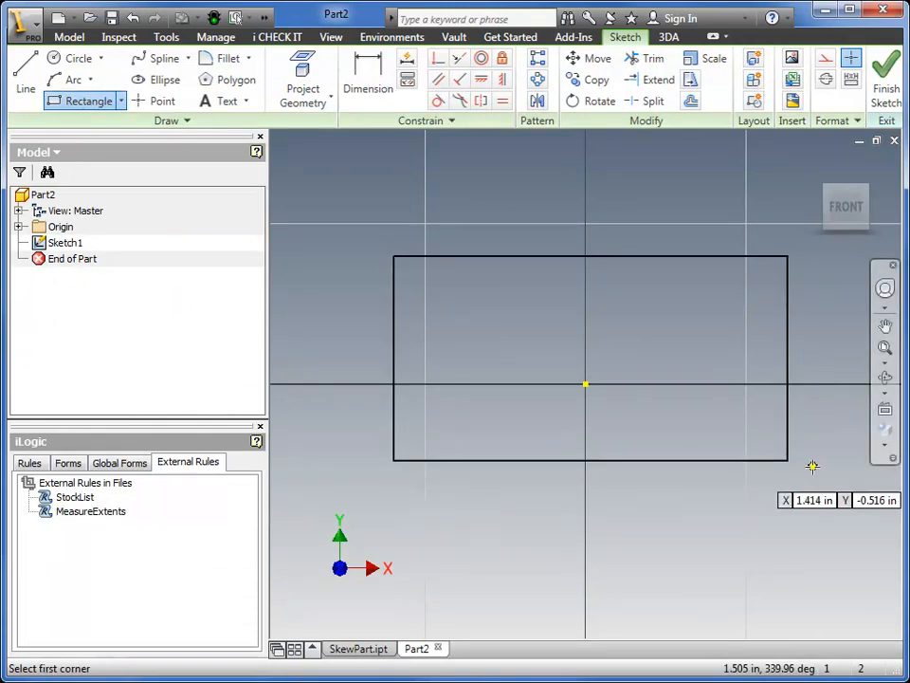
click(895, 74)
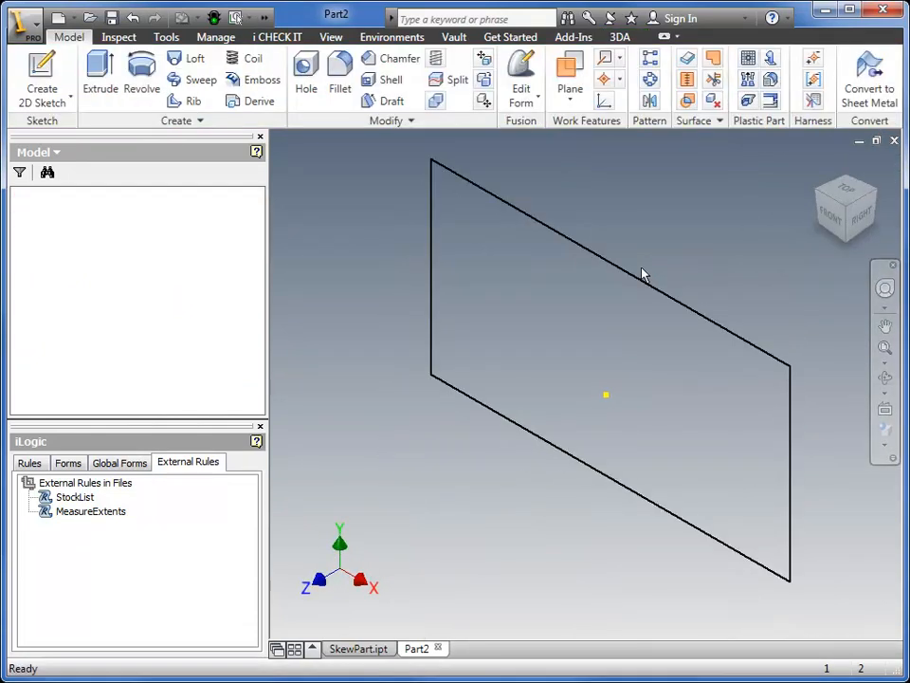
- Extrude the rectangle into a solid block 4.3125 in deep
click(89, 68)
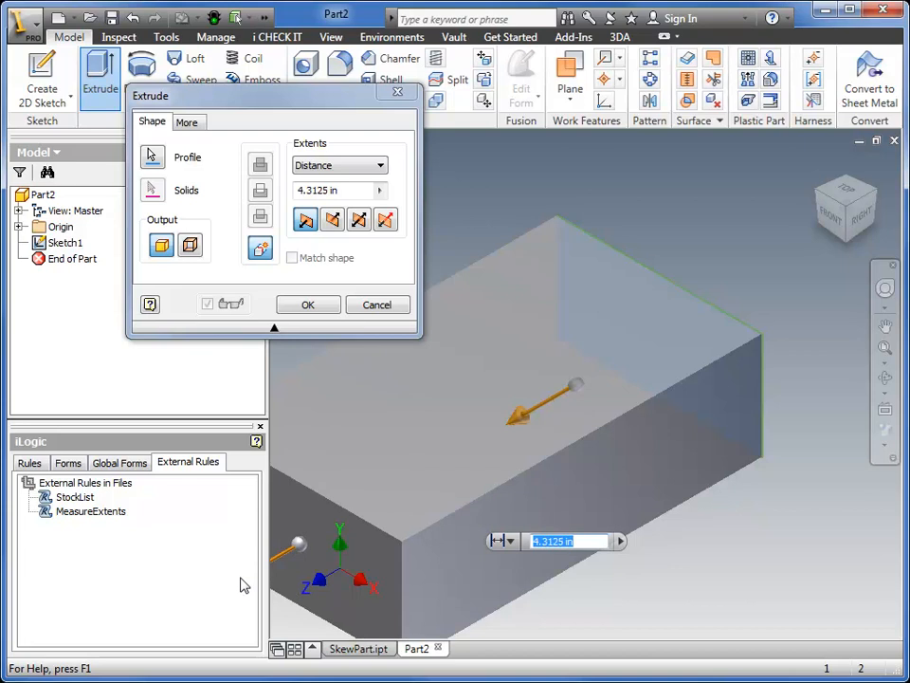
click(307, 303)
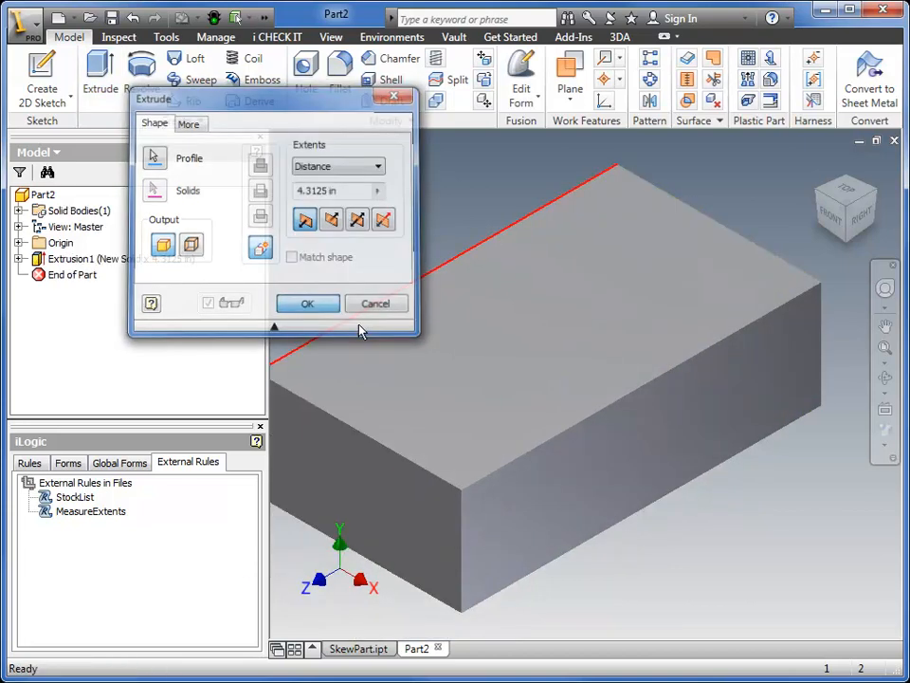
click(307, 303)
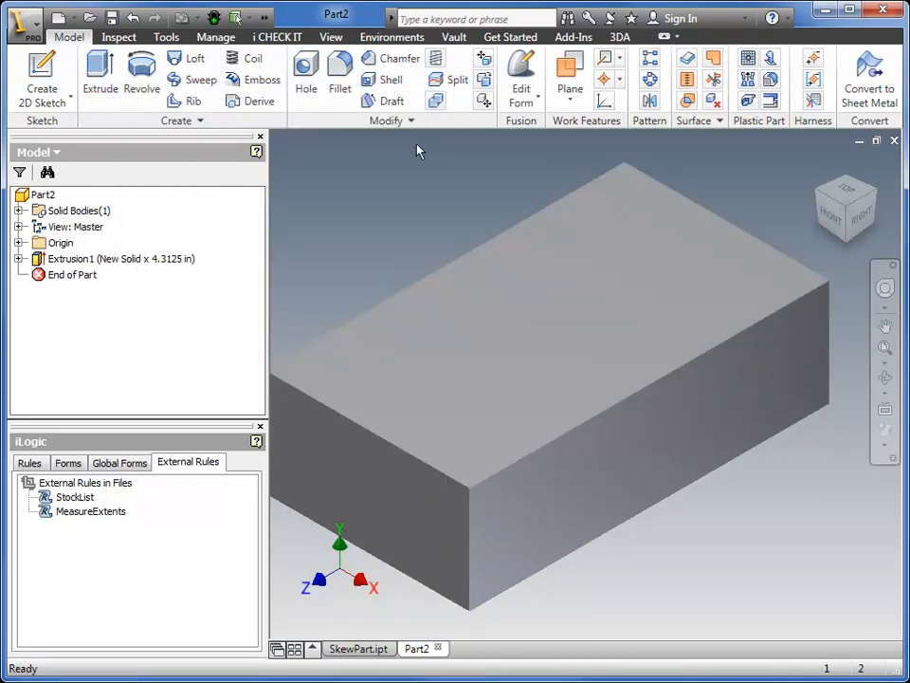
mouse_move(140, 83)
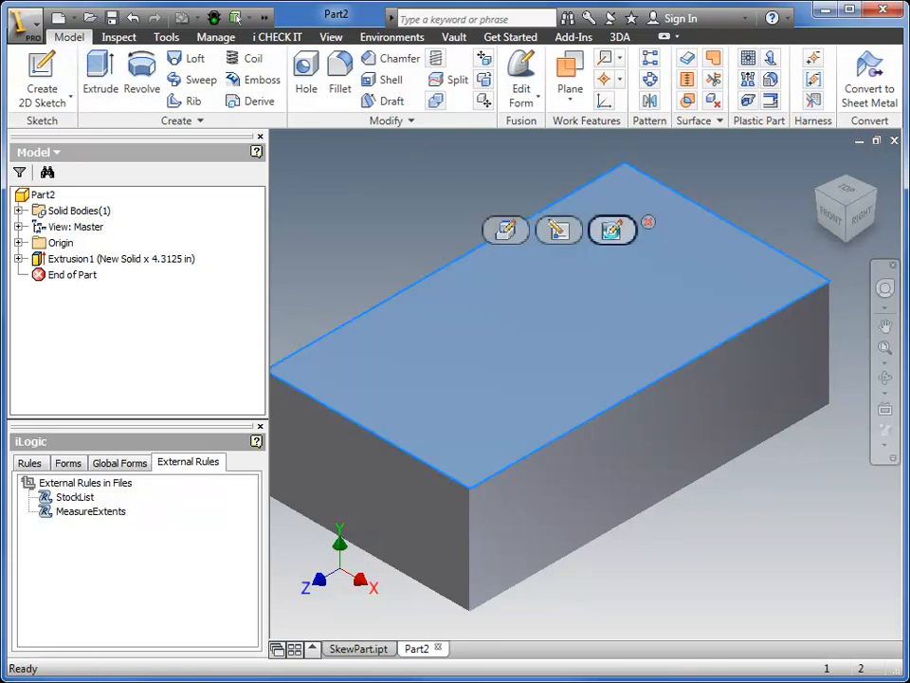
- Sketch a circle on the block's top face and extrude it 0.875 in with Join
click(610, 231)
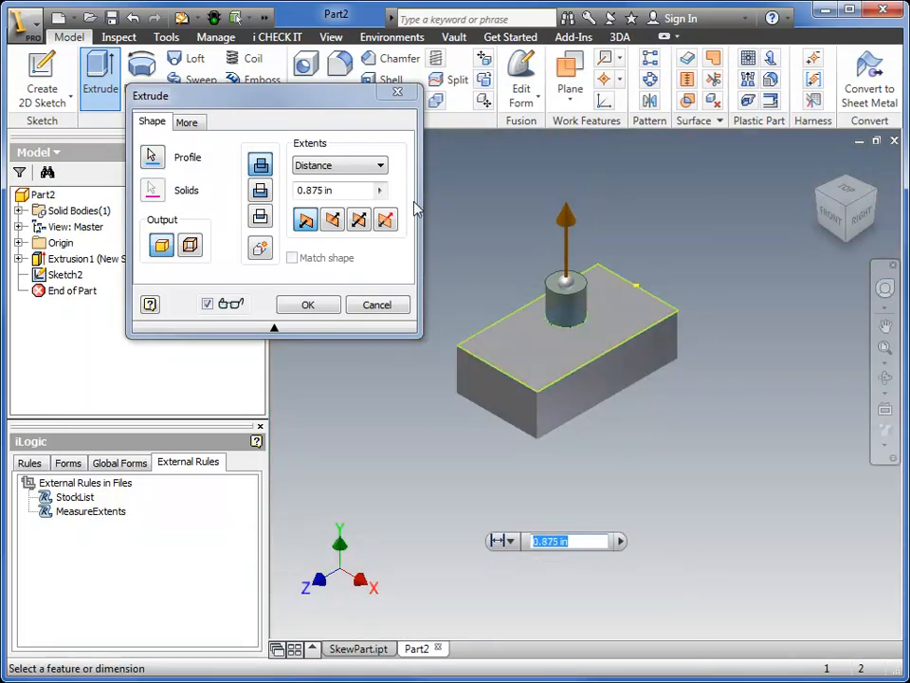
click(307, 303)
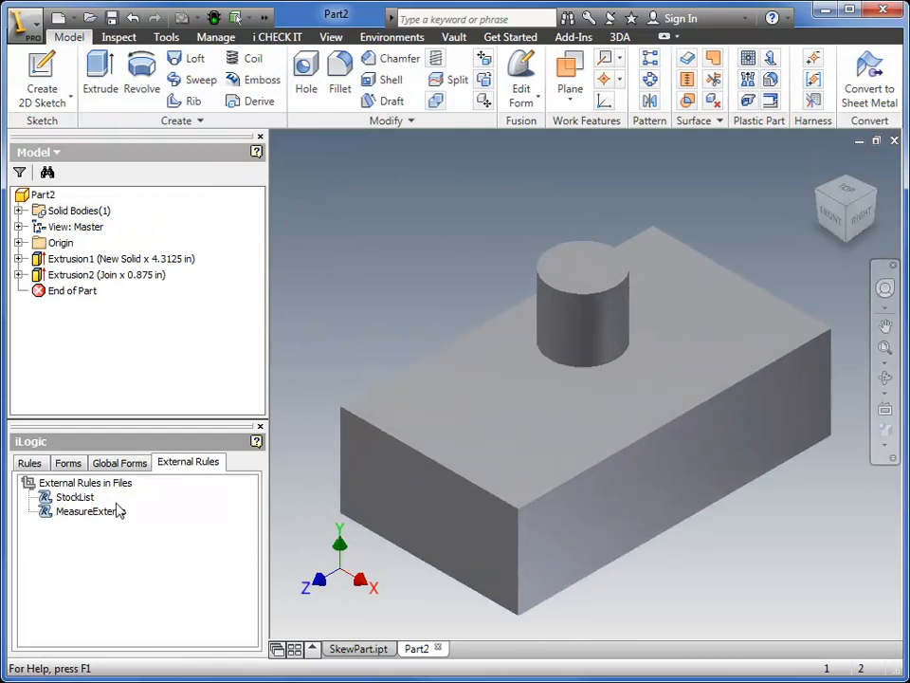
click(42, 193)
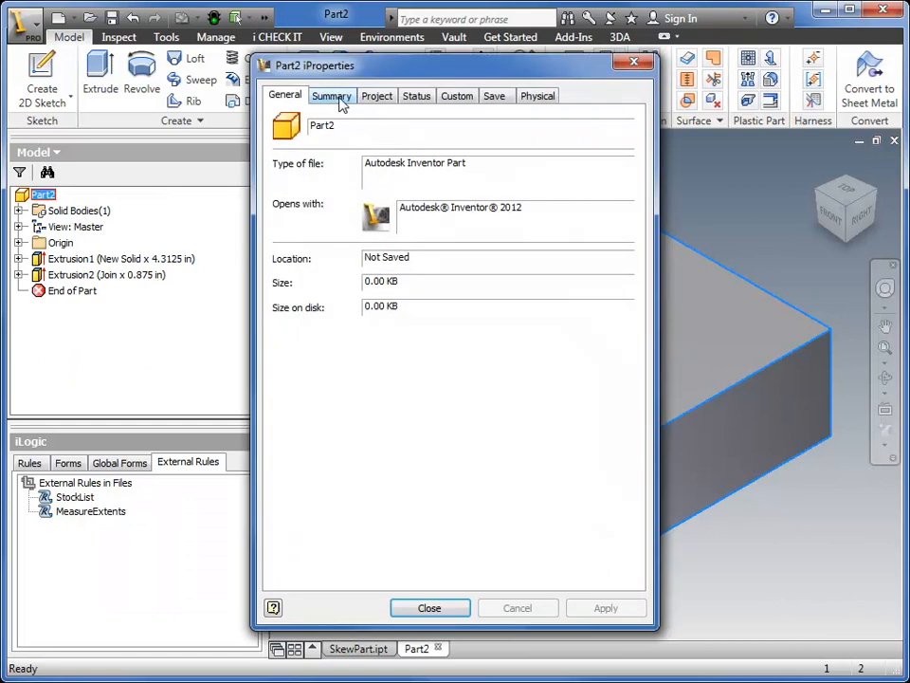
click(375, 95)
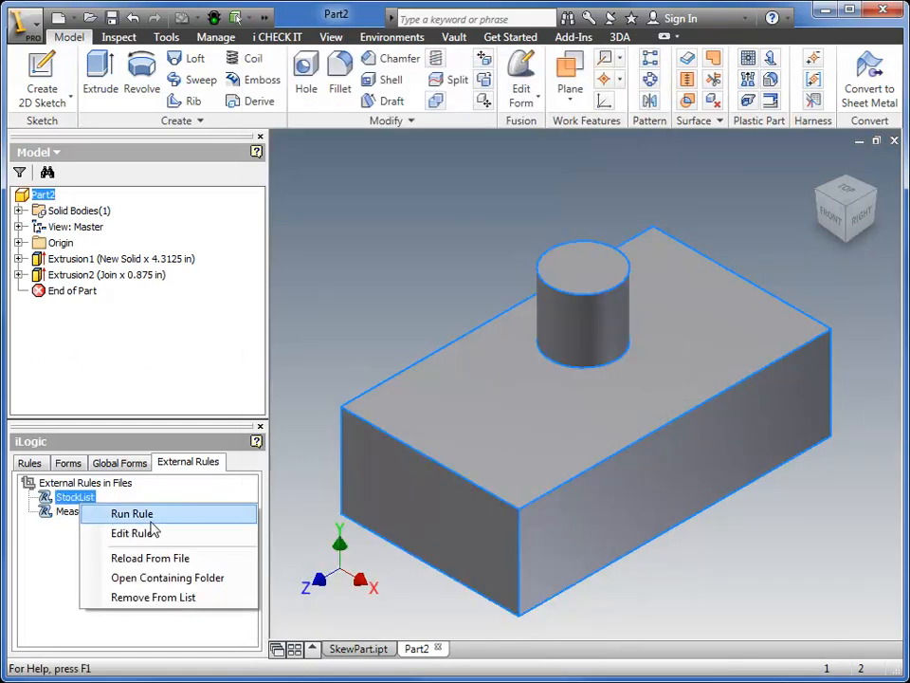
- Run StockList on the new part, confirming the sorted extents and Excel row 326 messages
click(130, 512)
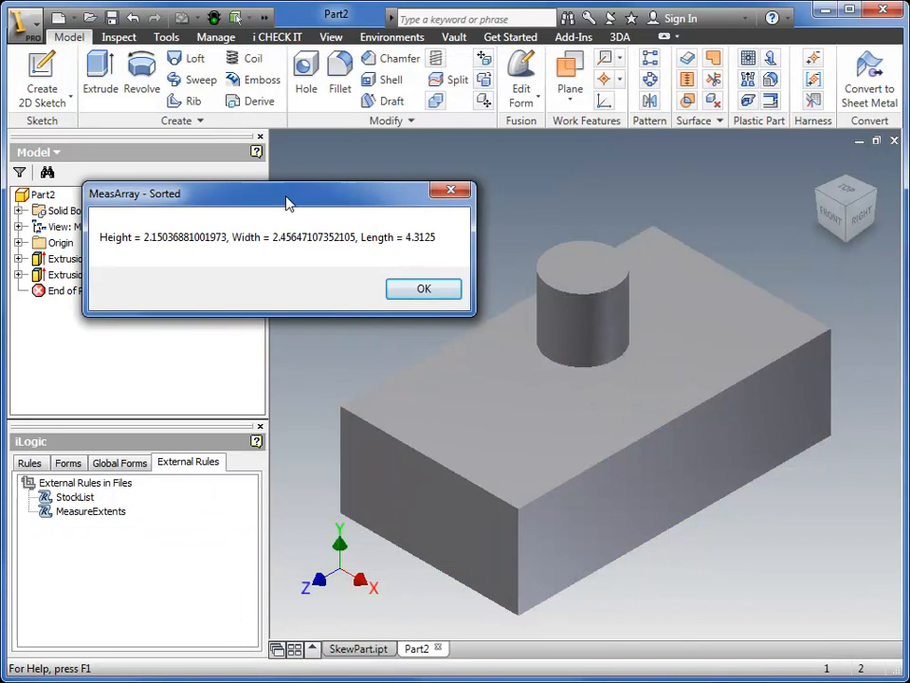
click(425, 289)
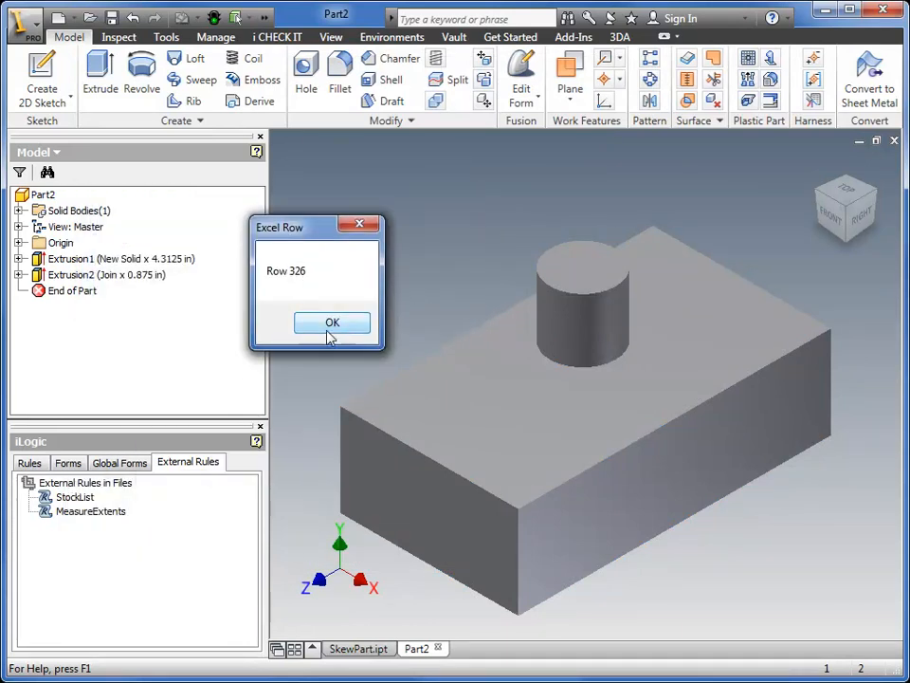
click(331, 322)
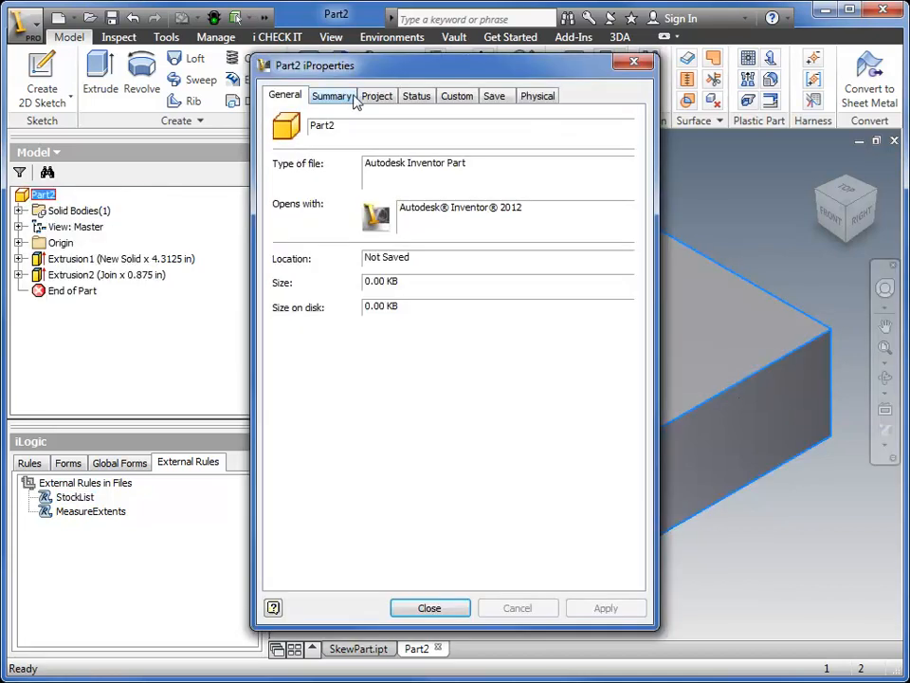
- Check Part2's Project properties showing Stock Number 2 1/4 X 2 1/2 X 4.3125
click(376, 95)
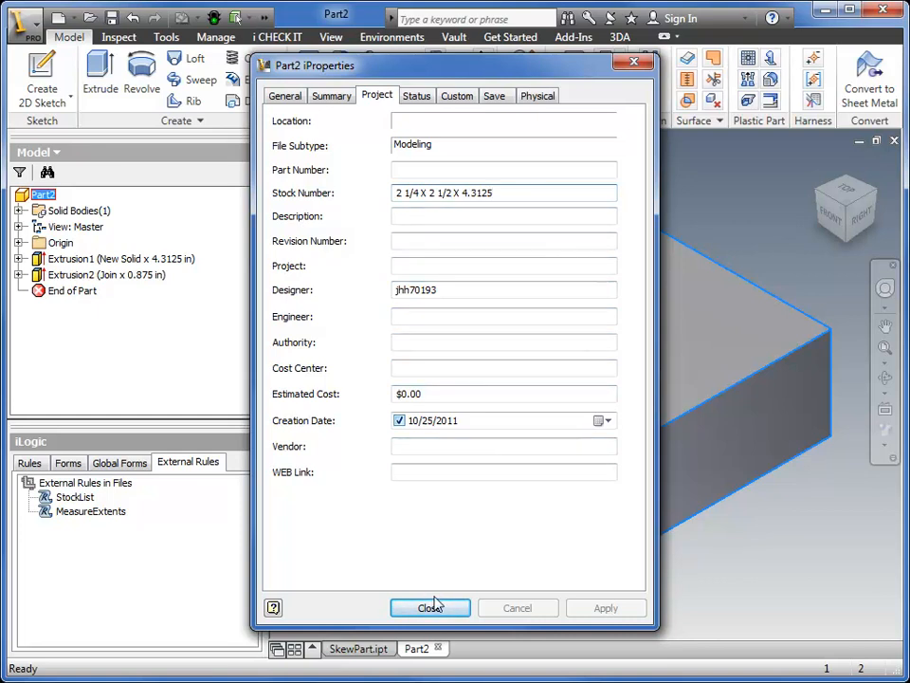
mouse_move(439, 610)
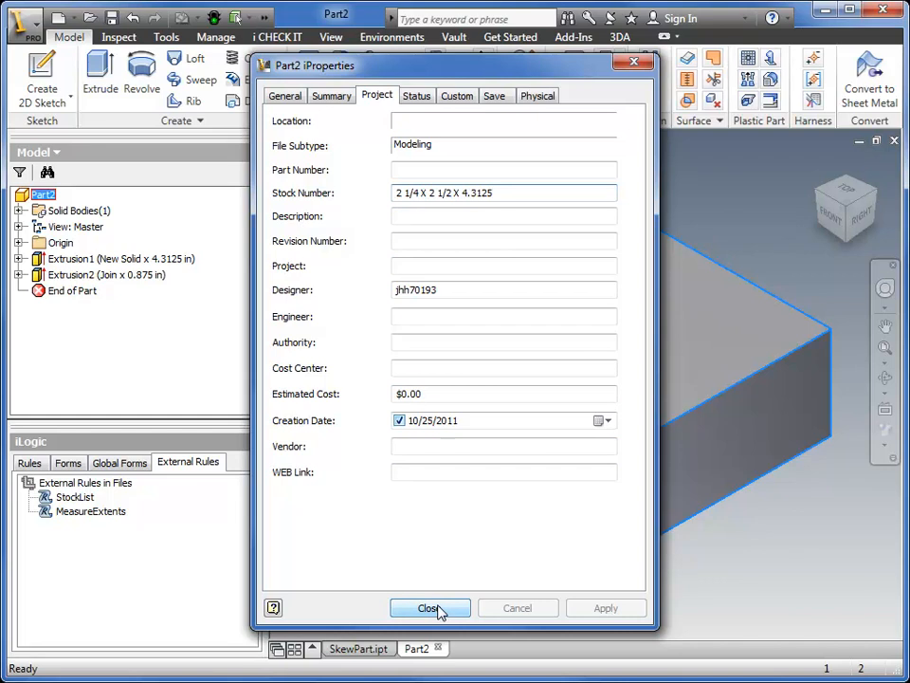